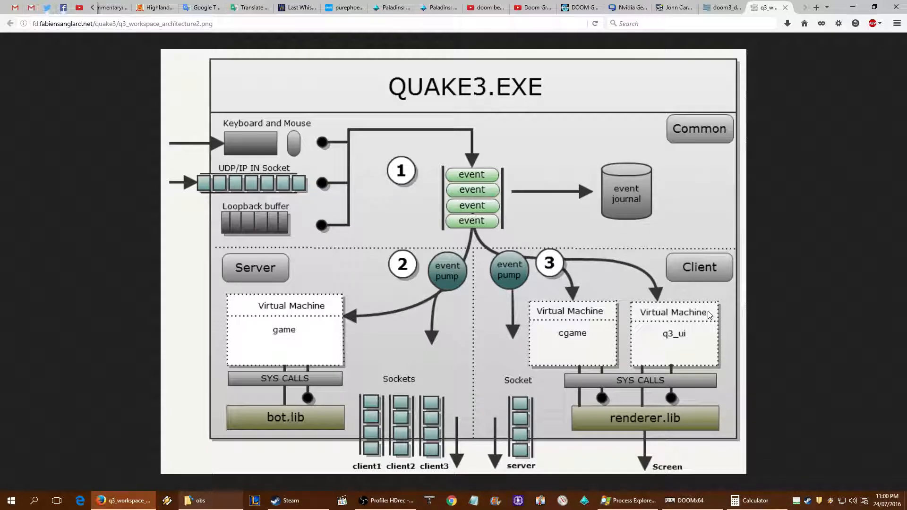
Switch to the doom3_diagram2.png tab to view the Doom 3 engine architecture diagram.
left_click(717, 7)
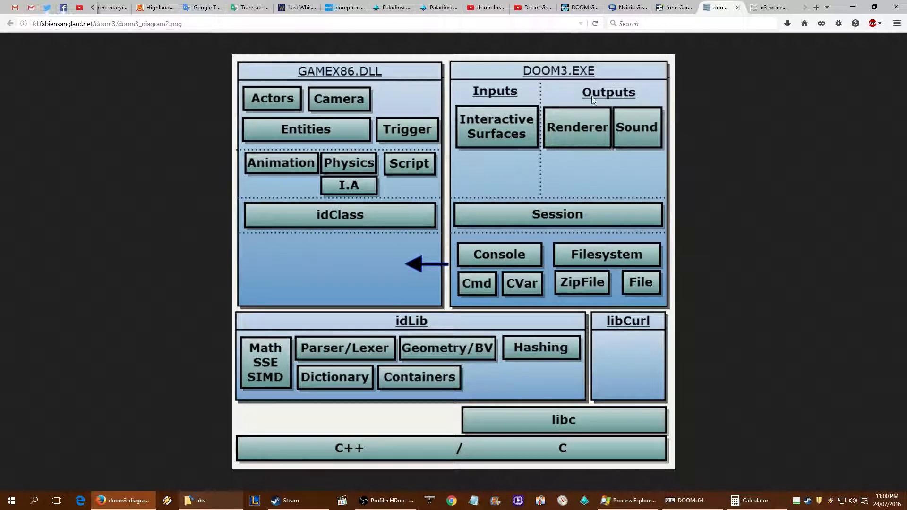
mouse_move(515, 167)
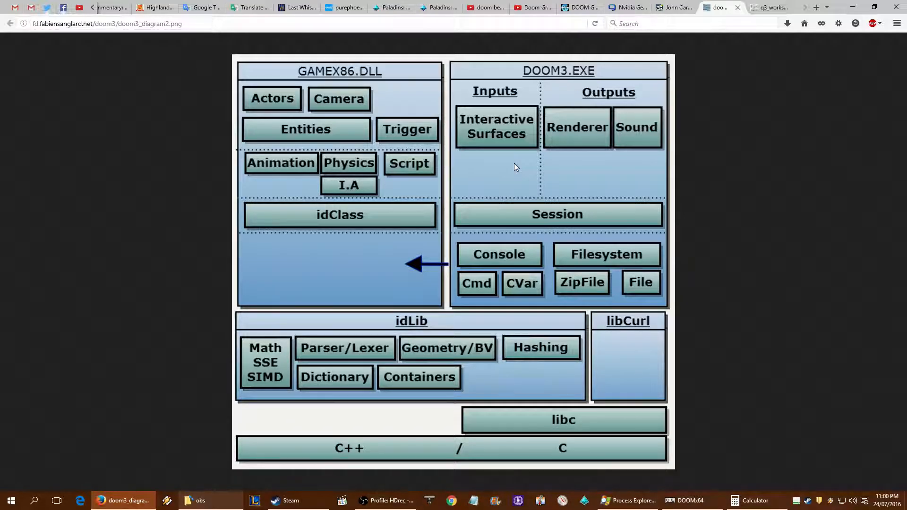
mouse_move(626, 177)
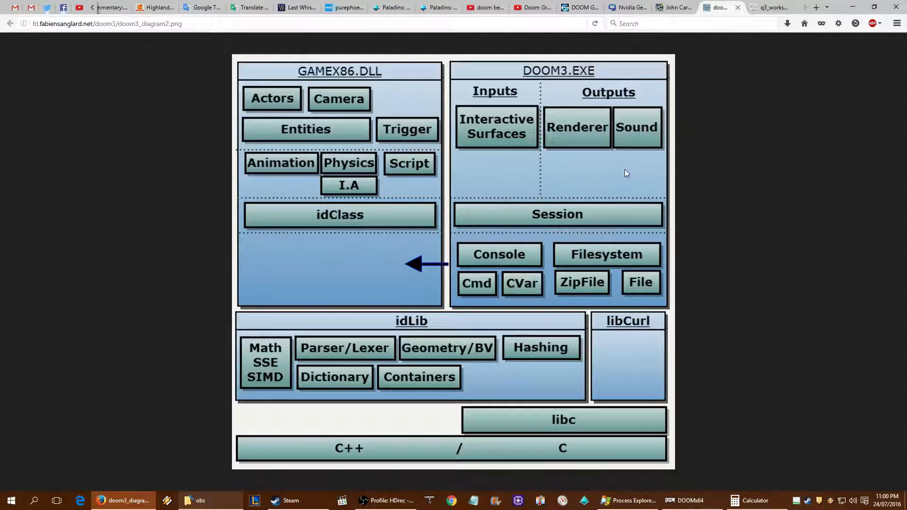
mouse_move(580, 139)
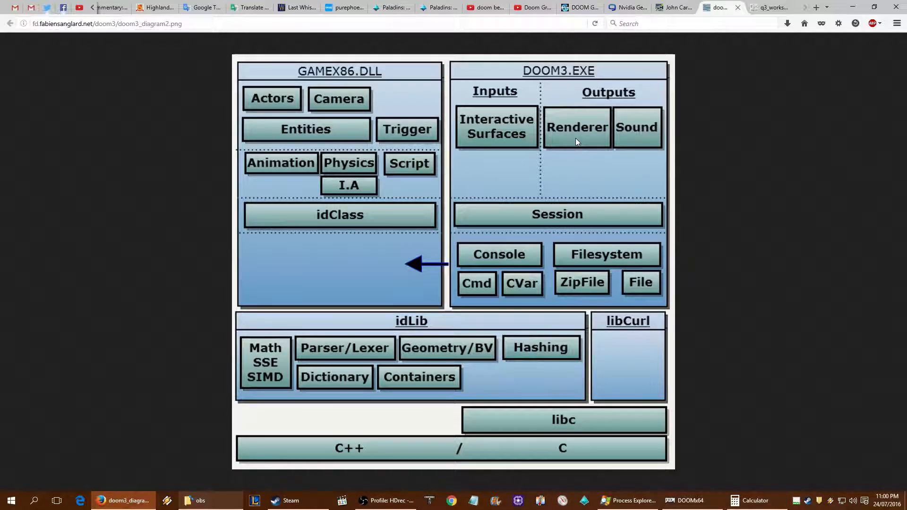
mouse_move(605, 95)
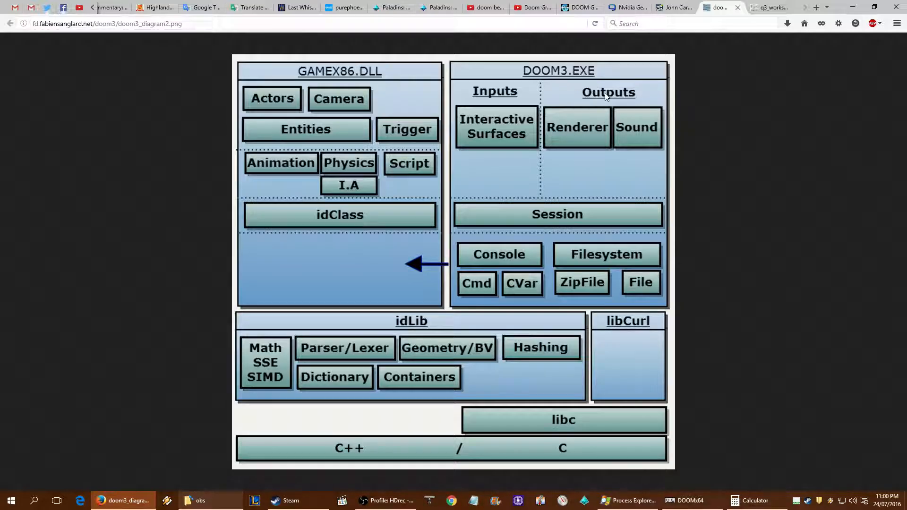
mouse_move(575, 146)
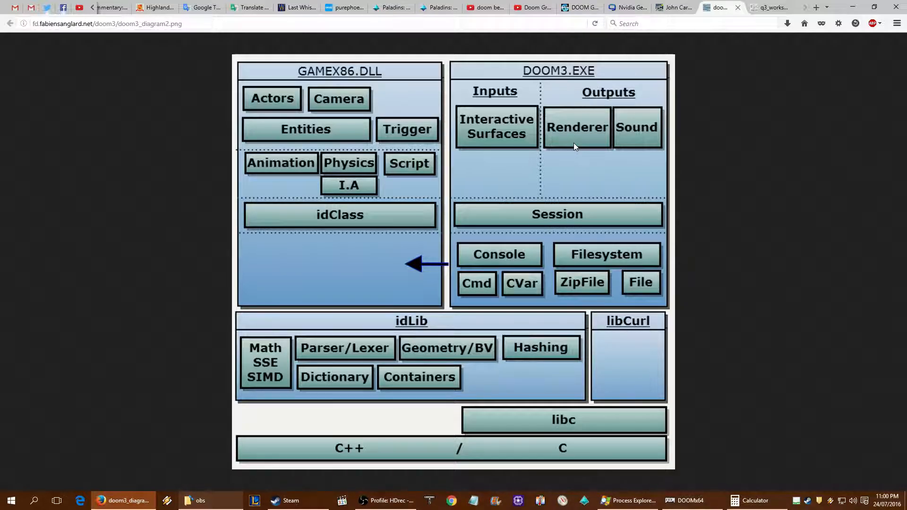
mouse_move(577, 164)
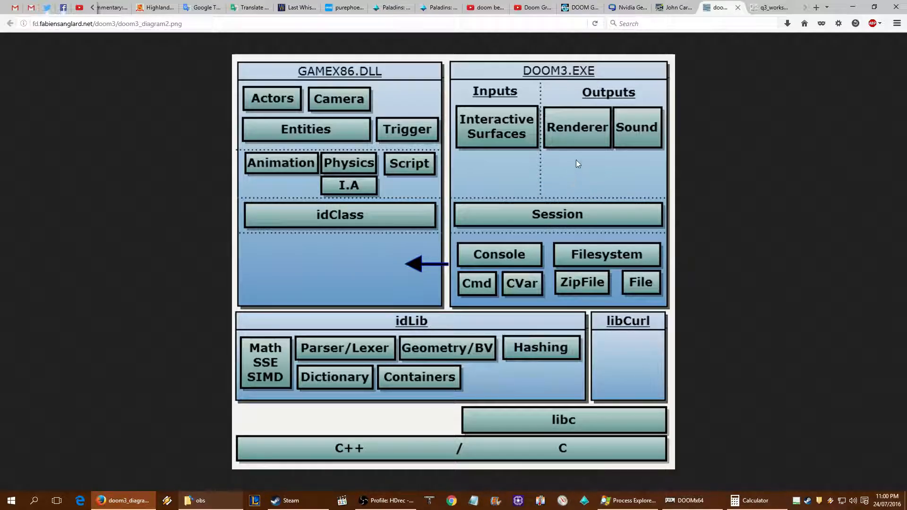
mouse_move(570, 155)
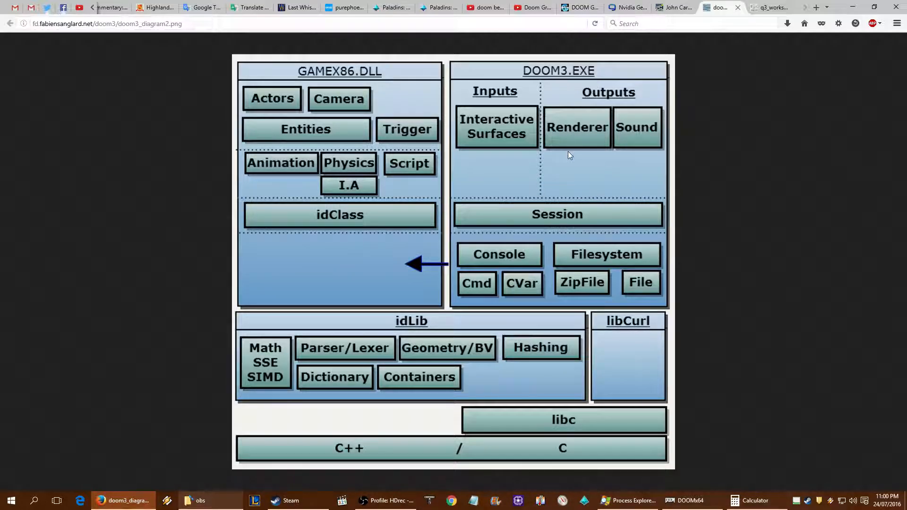
mouse_move(573, 156)
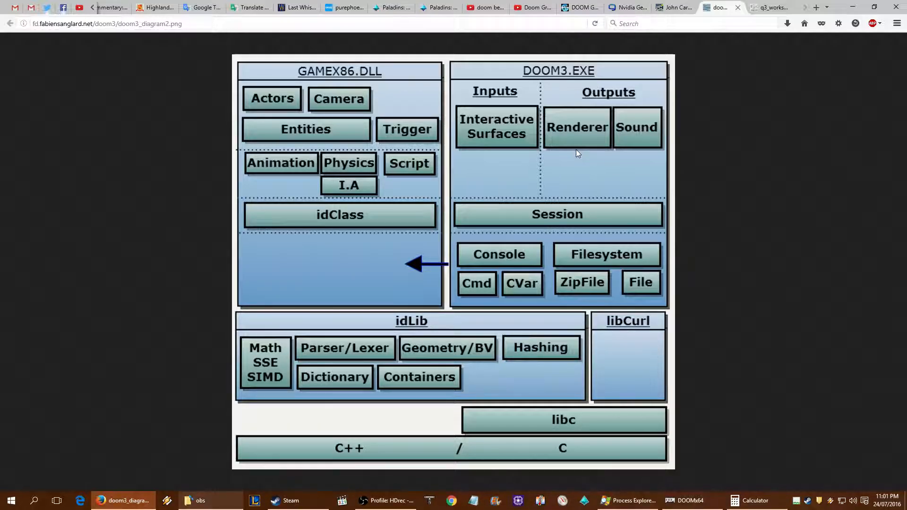
mouse_move(573, 225)
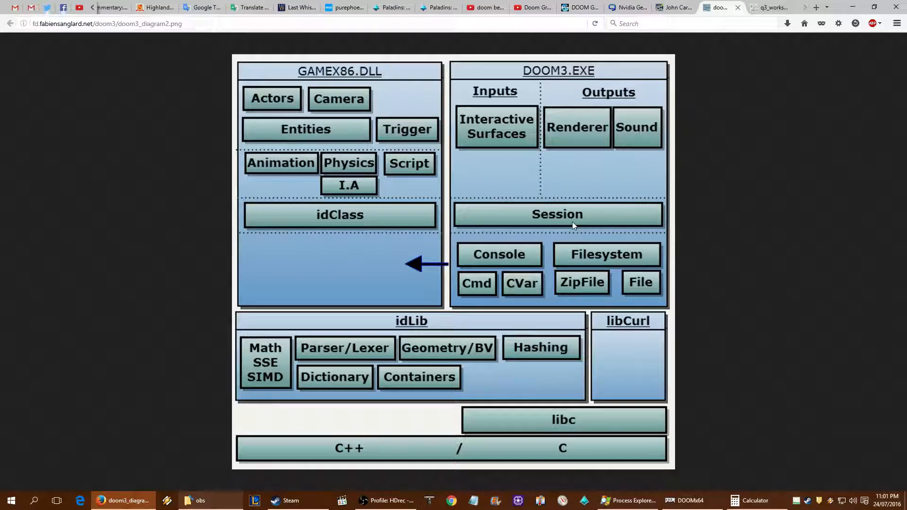
mouse_move(586, 199)
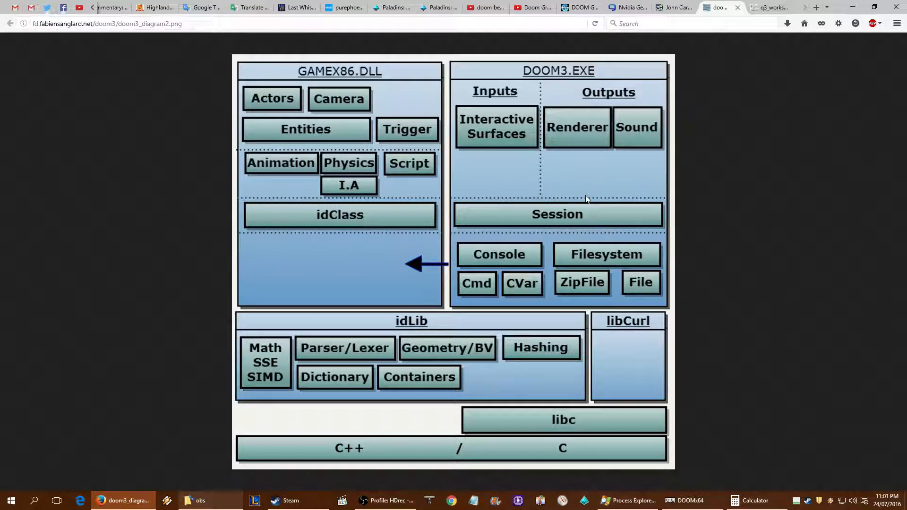
Show the pcper.com Carmack interview and scroll to the passage about shipping on two DVDs.
left_click(671, 6)
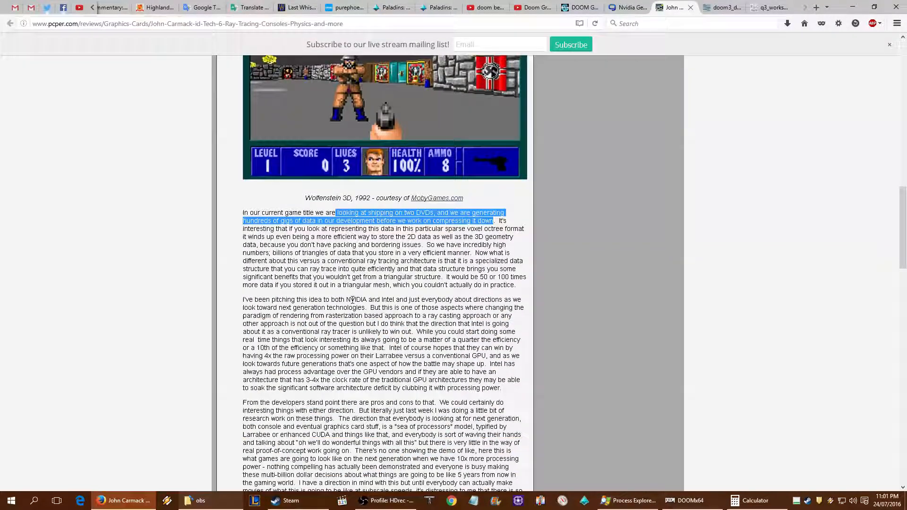
scroll("down", 3)
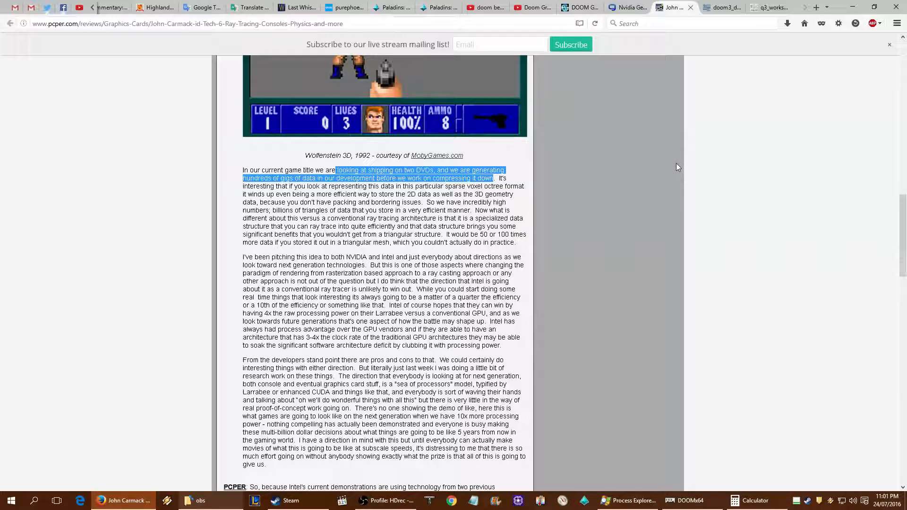
mouse_move(671, 186)
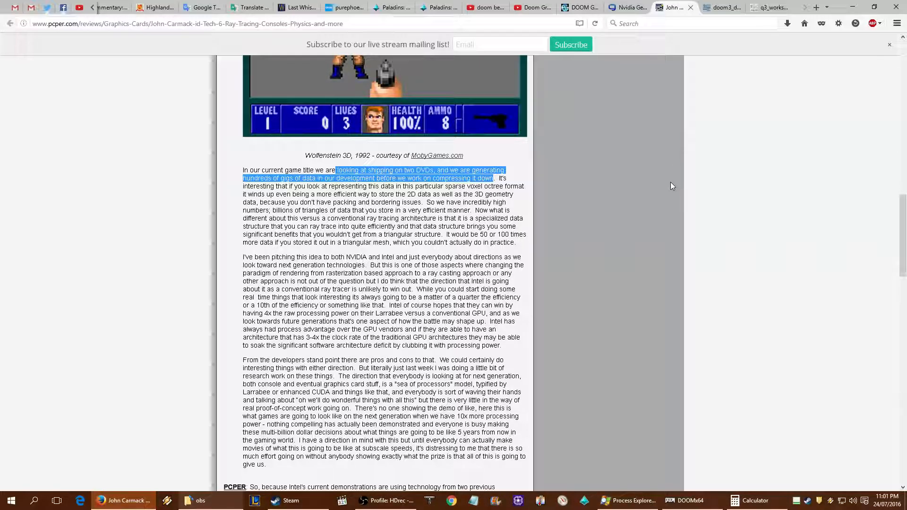
mouse_move(718, 97)
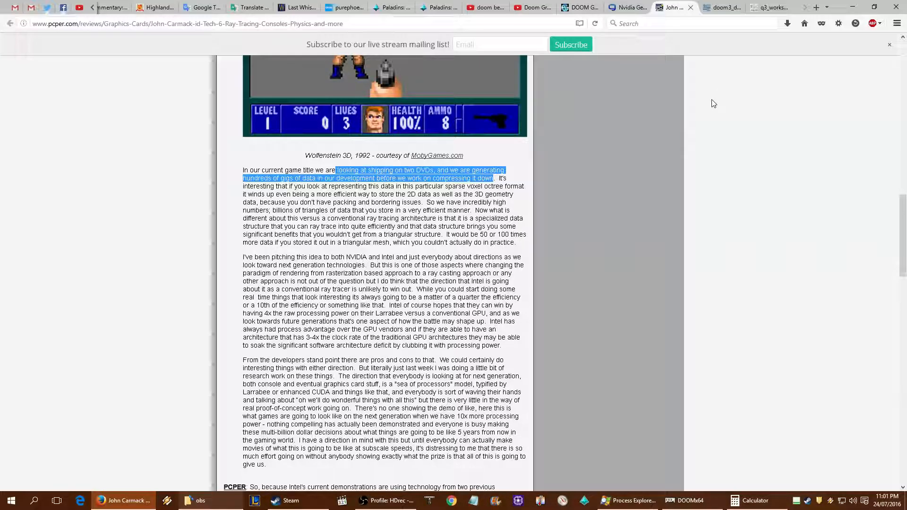
mouse_move(717, 138)
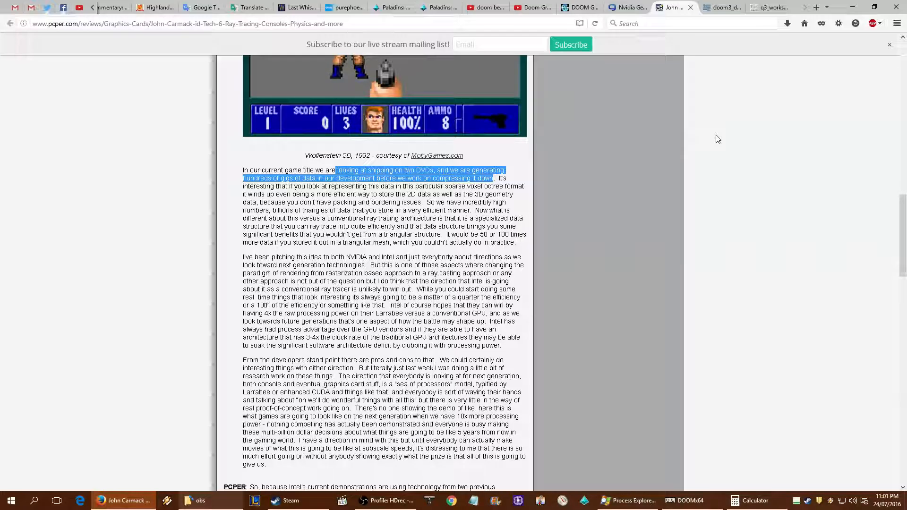
Return to the Doom 3 diagram, then switch to the q3_workspace tab with the Quake 3 architecture diagram.
left_click(717, 6)
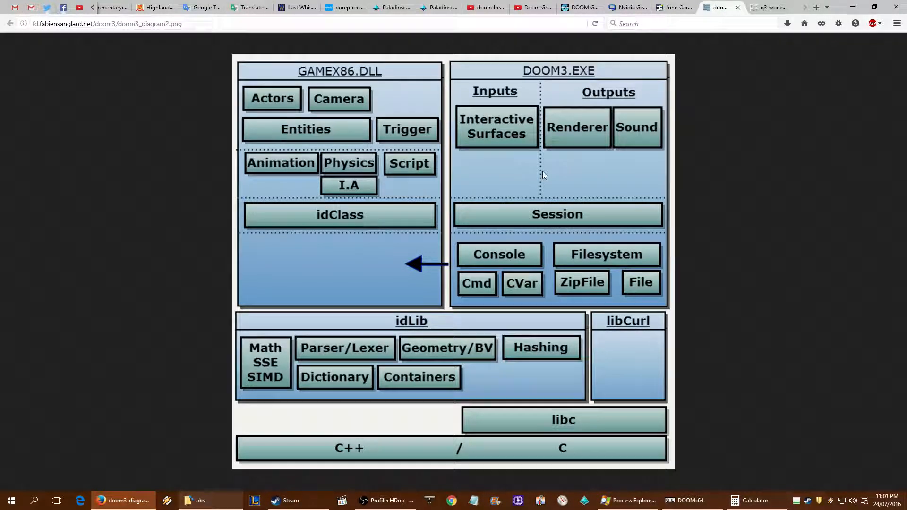
mouse_move(592, 297)
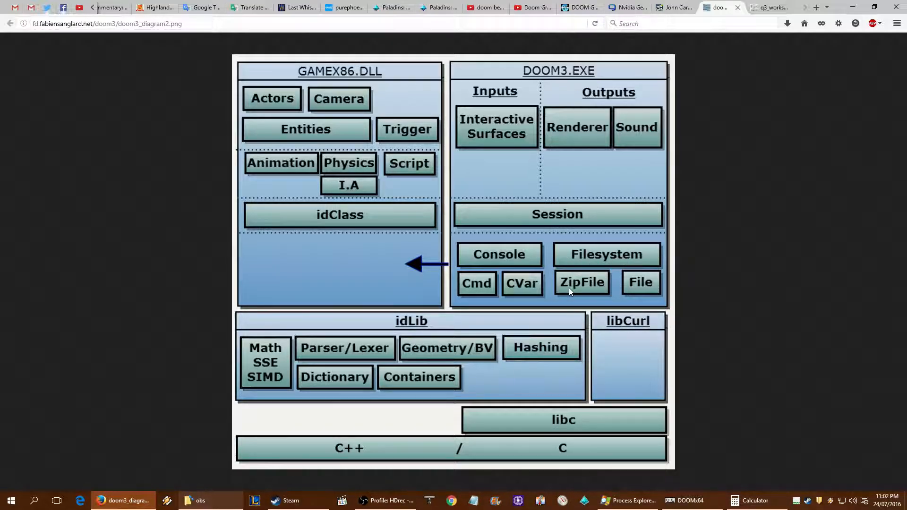
mouse_move(579, 290)
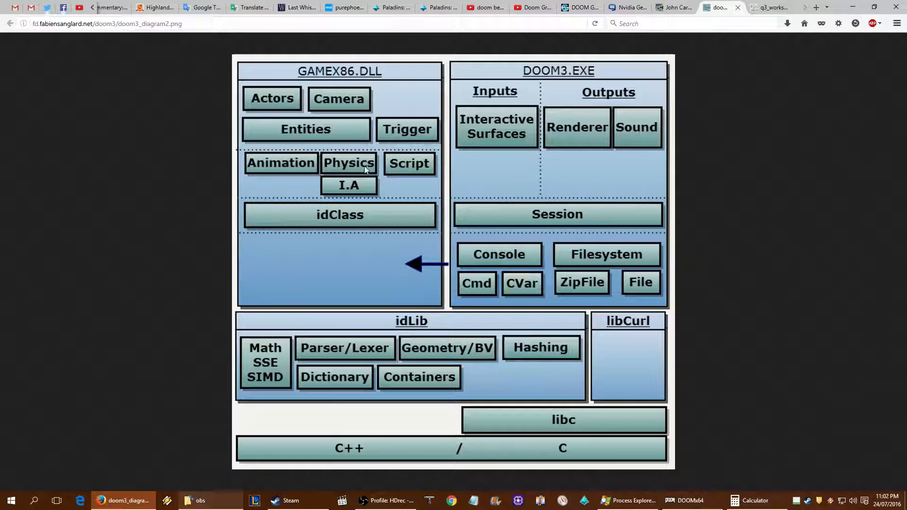
mouse_move(289, 170)
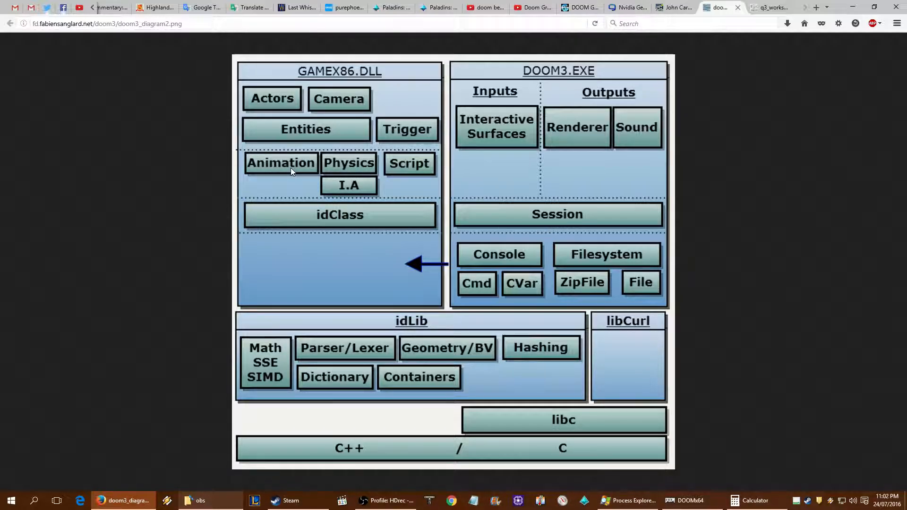
mouse_move(305, 168)
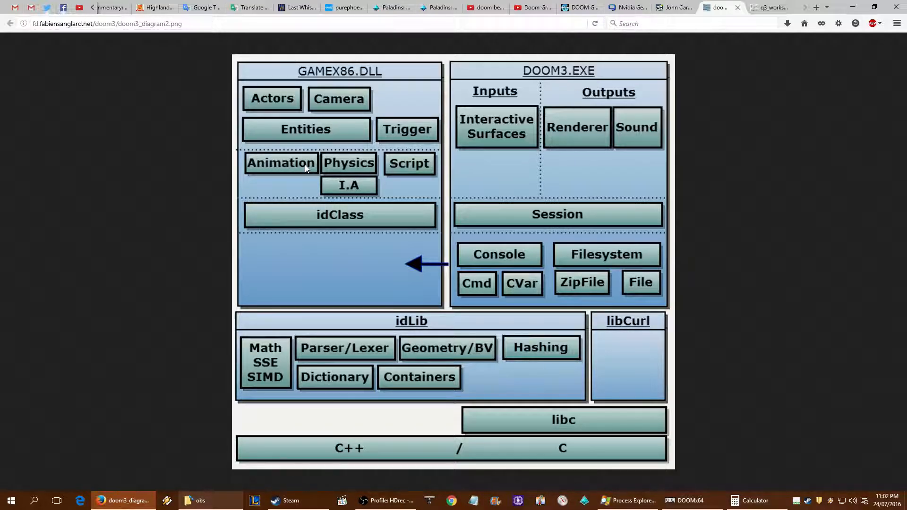
mouse_move(426, 115)
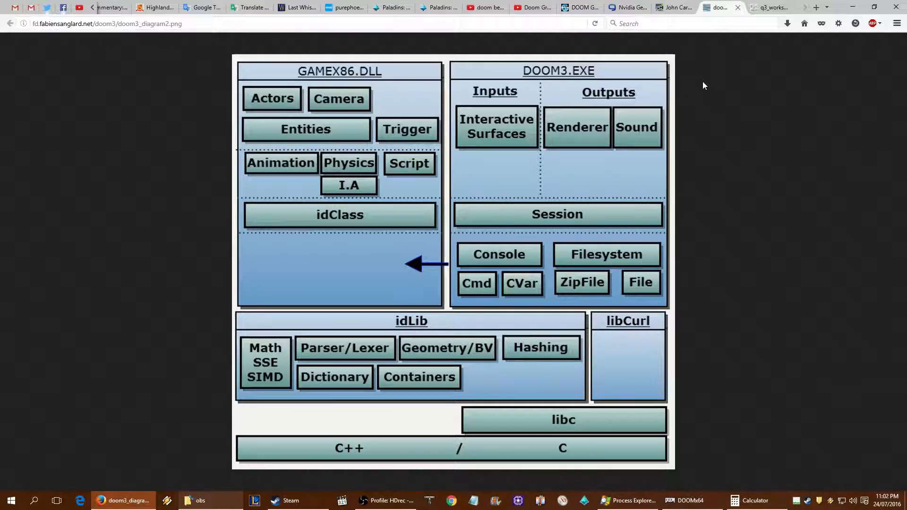
mouse_move(705, 73)
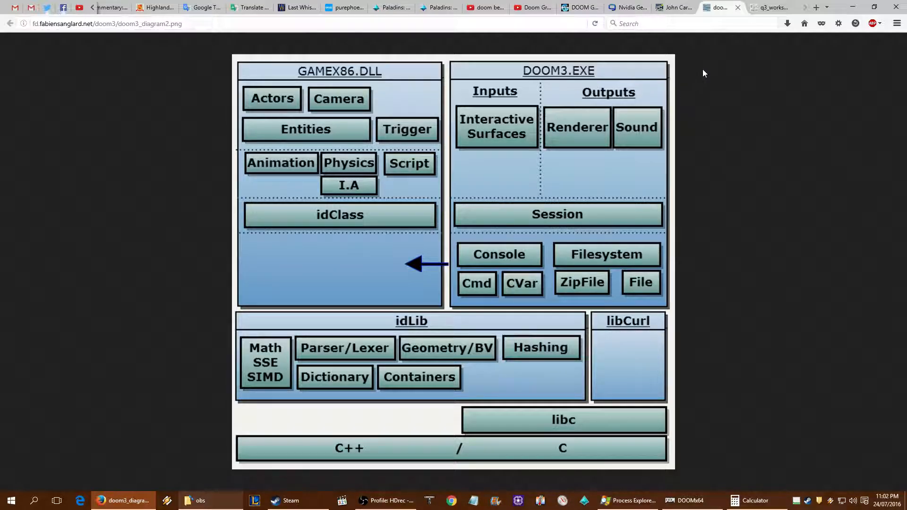
mouse_move(575, 267)
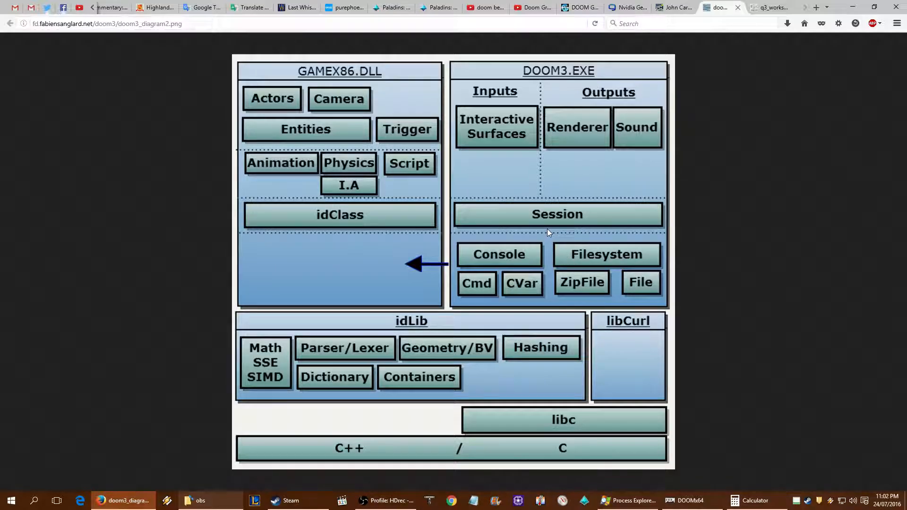
mouse_move(561, 243)
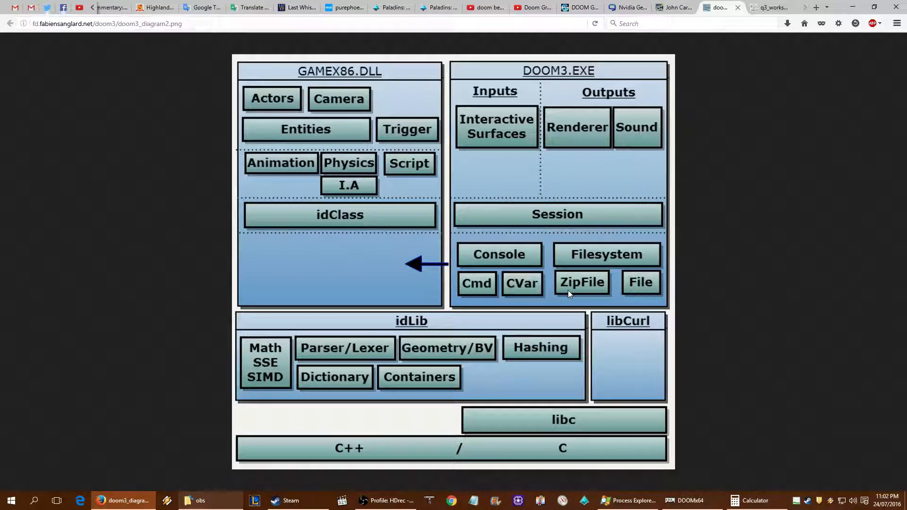
mouse_move(572, 308)
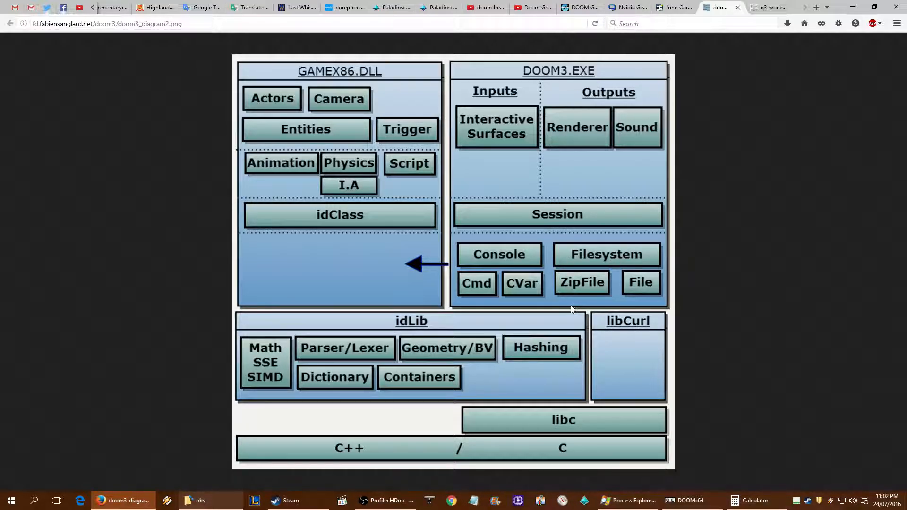
mouse_move(604, 272)
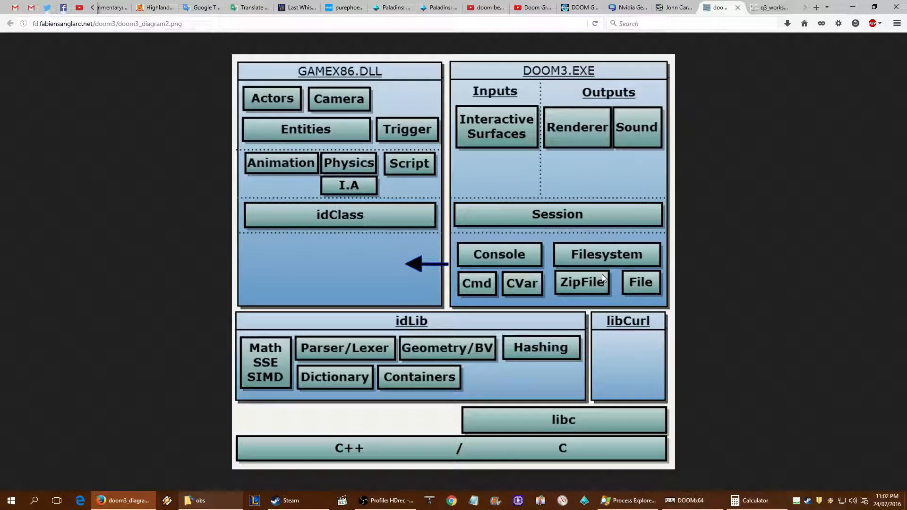
mouse_move(585, 291)
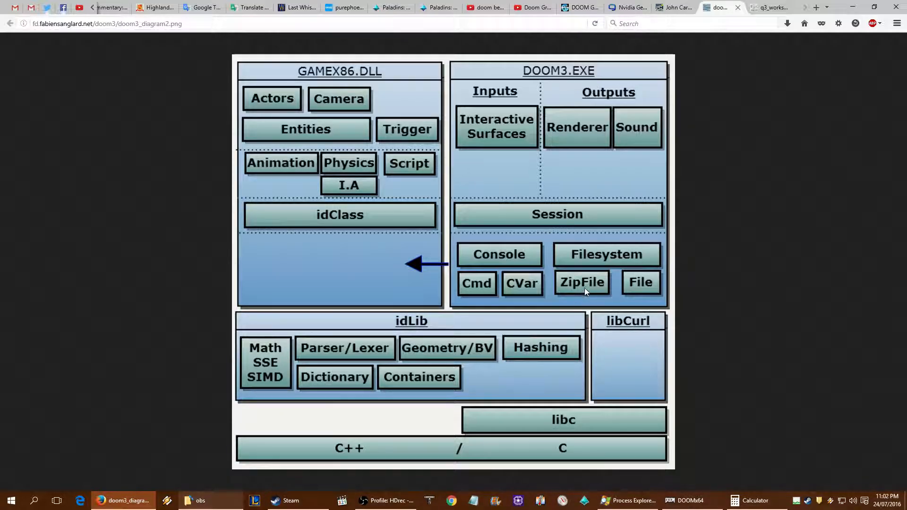
mouse_move(593, 293)
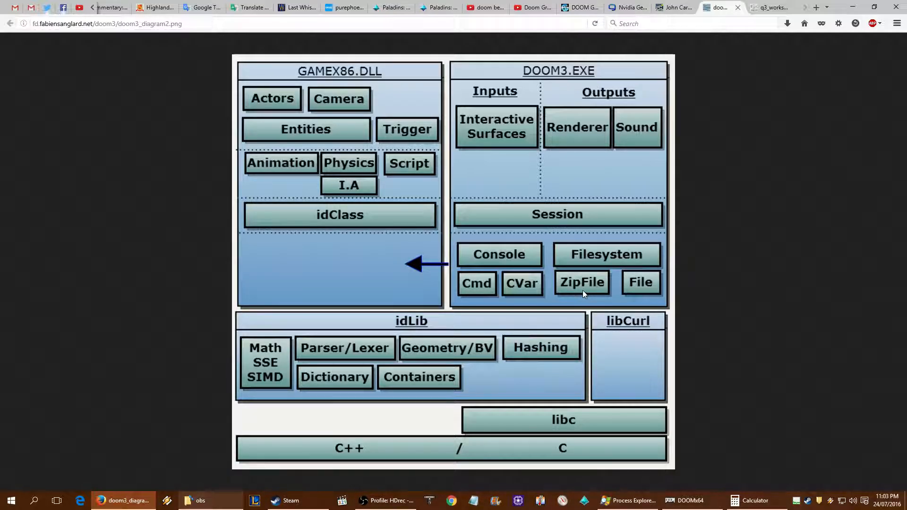
mouse_move(585, 292)
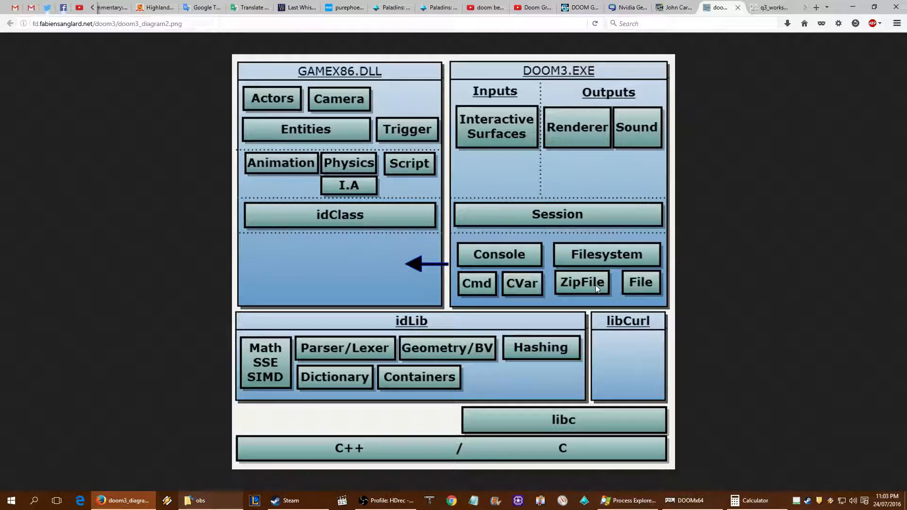
mouse_move(587, 292)
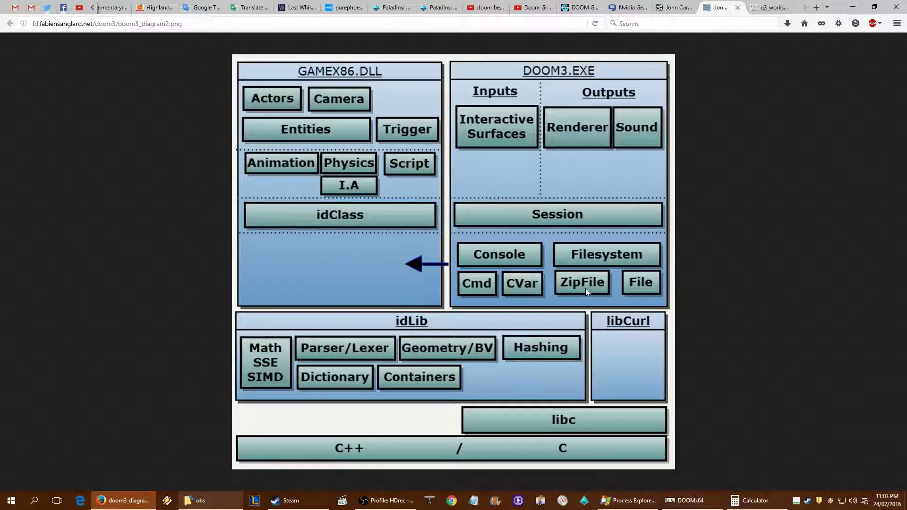
mouse_move(581, 313)
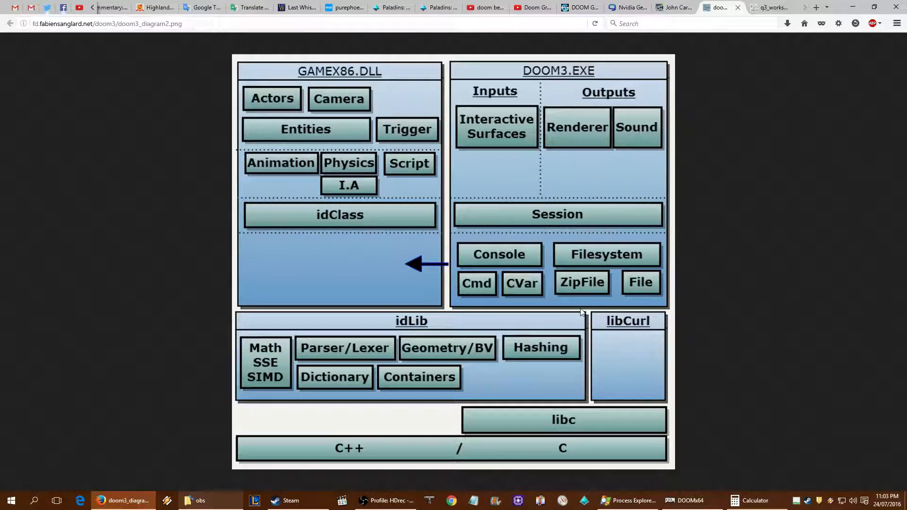
mouse_move(770, 7)
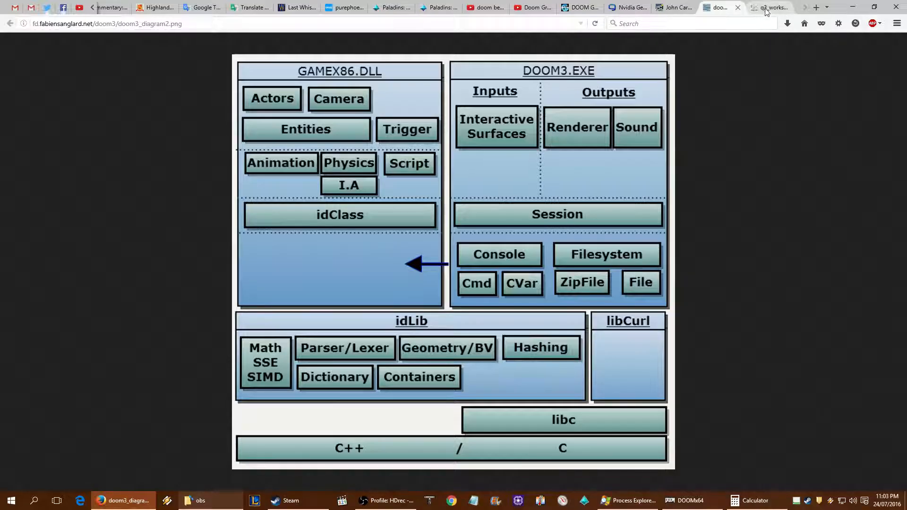
left_click(769, 6)
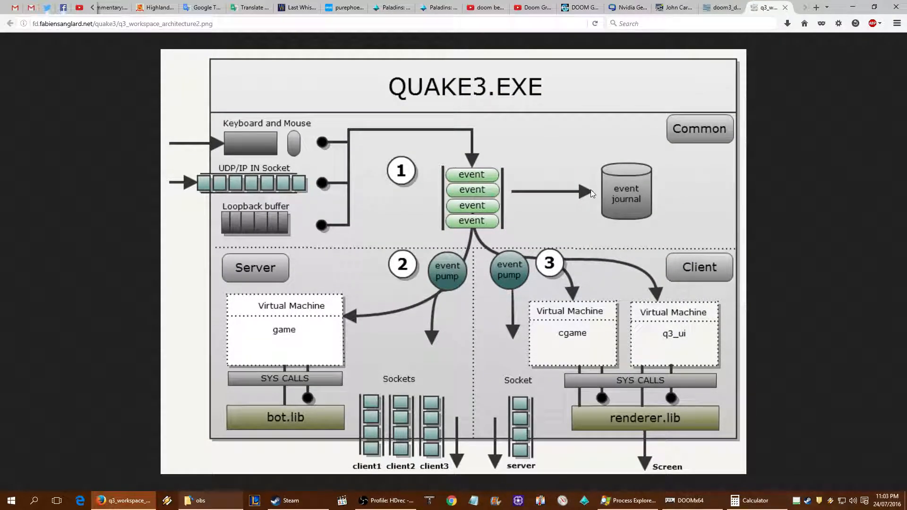
mouse_move(613, 184)
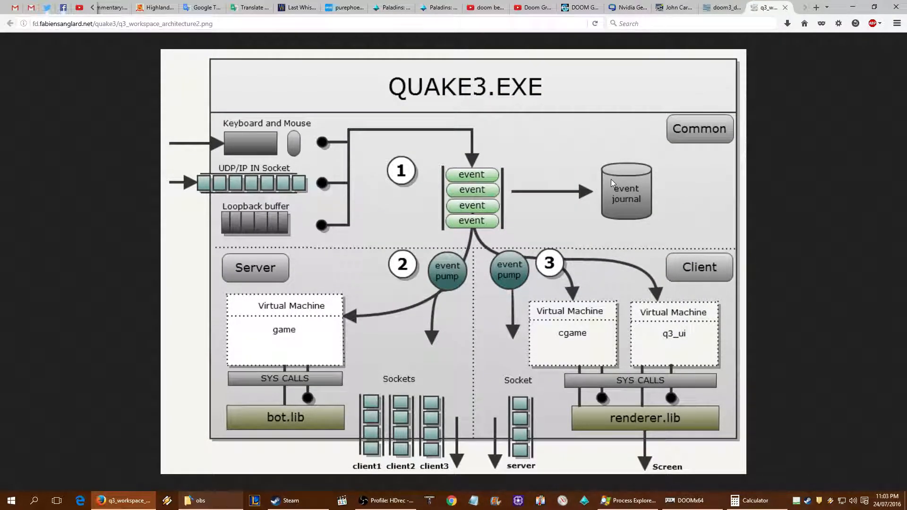
mouse_move(420, 384)
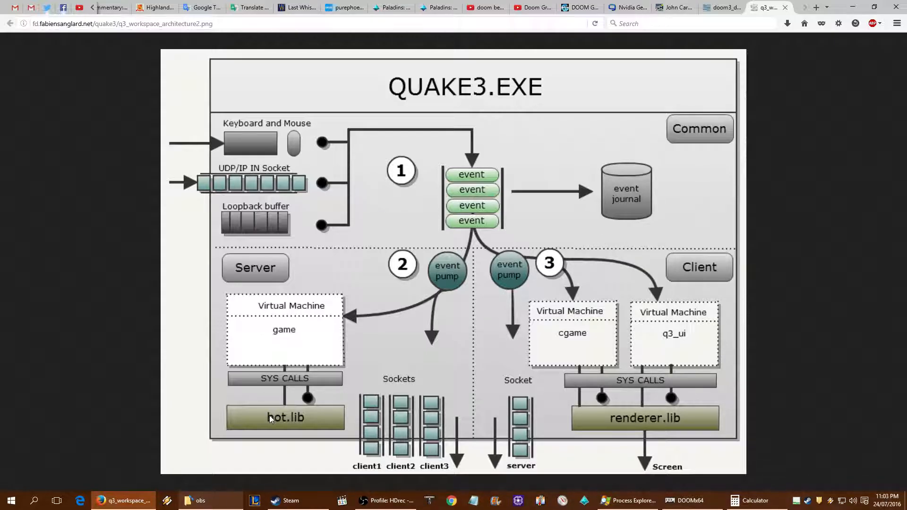
mouse_move(278, 414)
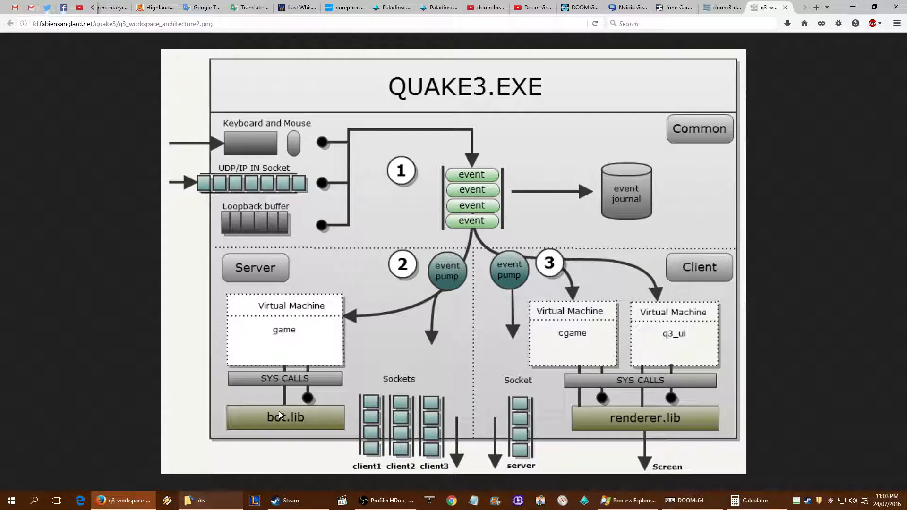
mouse_move(369, 456)
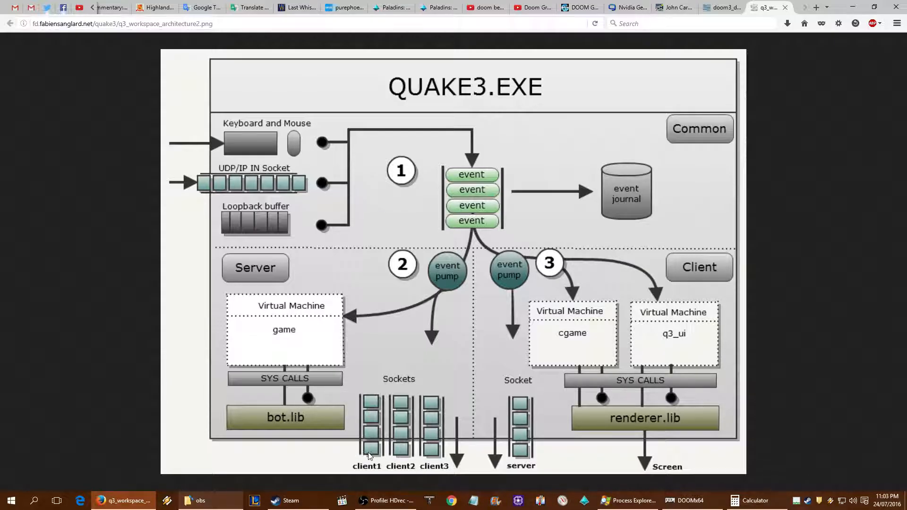
mouse_move(422, 451)
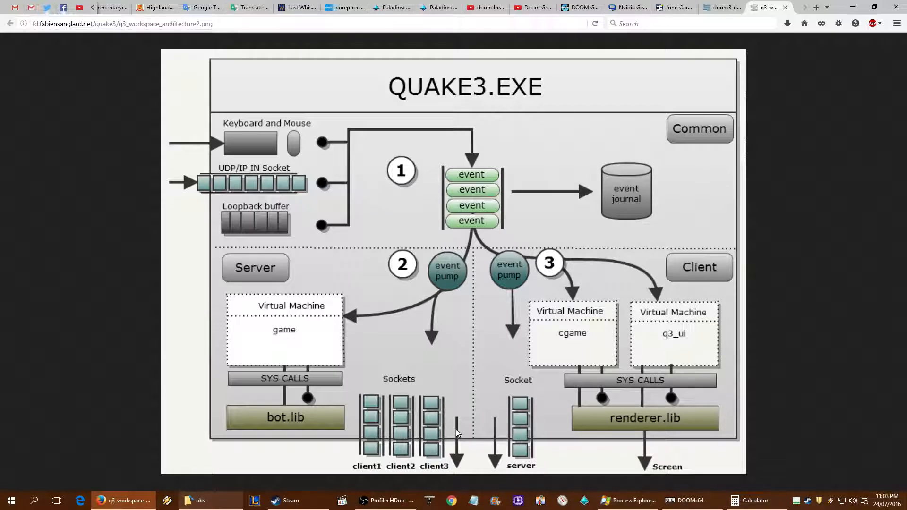
mouse_move(478, 407)
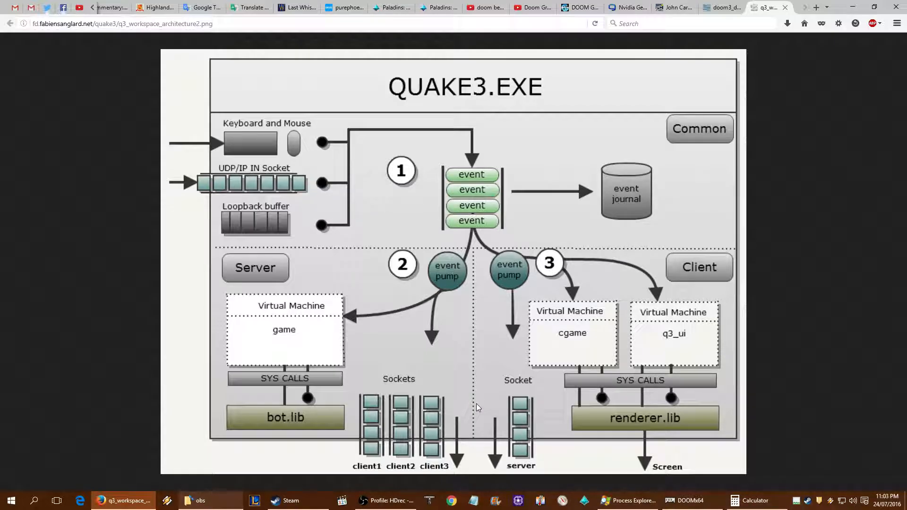
mouse_move(657, 254)
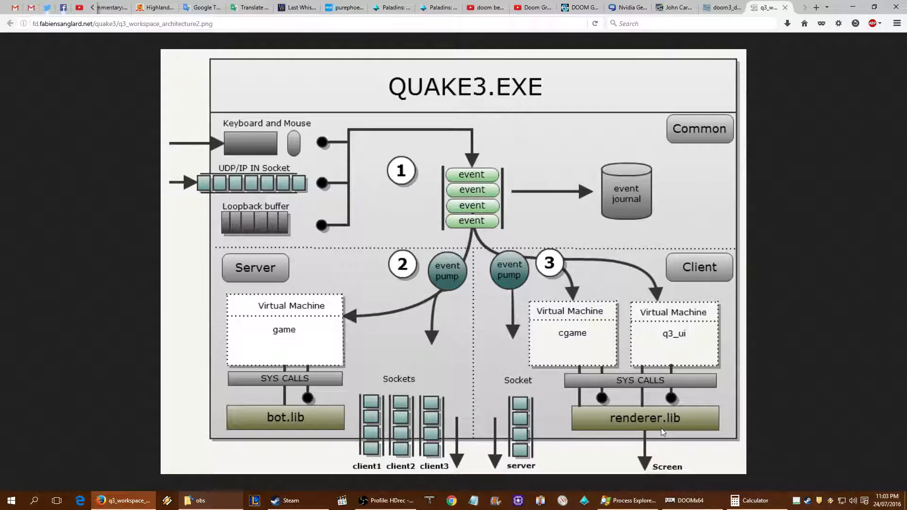
mouse_move(667, 429)
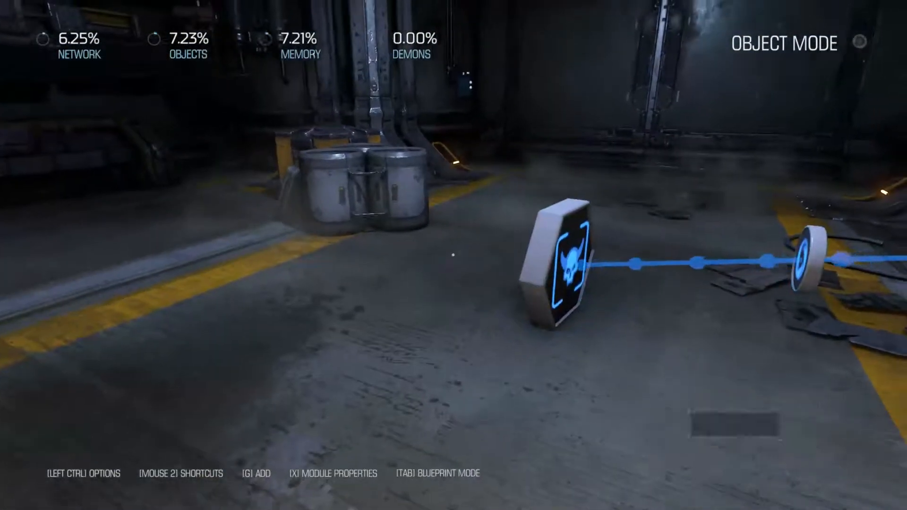
Bring up the SnapMap Editor menu with publish, save, play, settings and exit options.
left_click(556, 261)
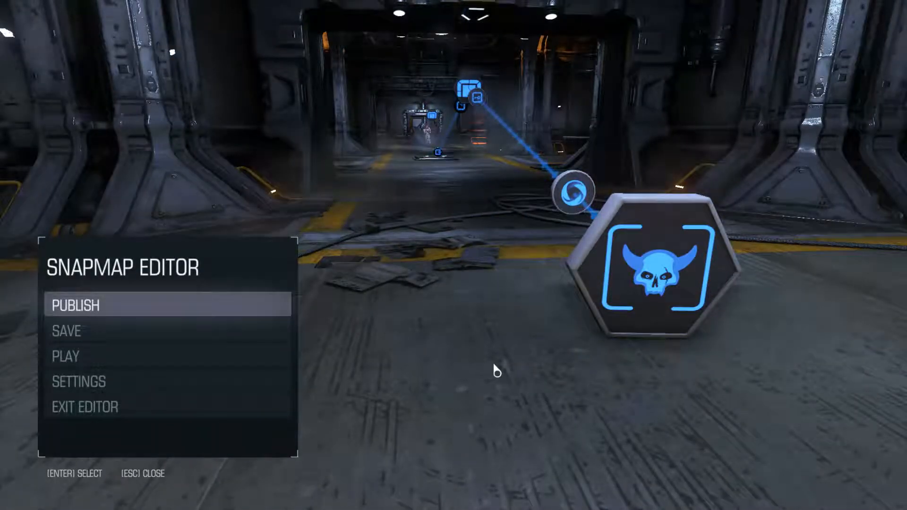
Choose PLAY in the SnapMap Editor menu to start a first-person playtest of the map.
left_click(76, 306)
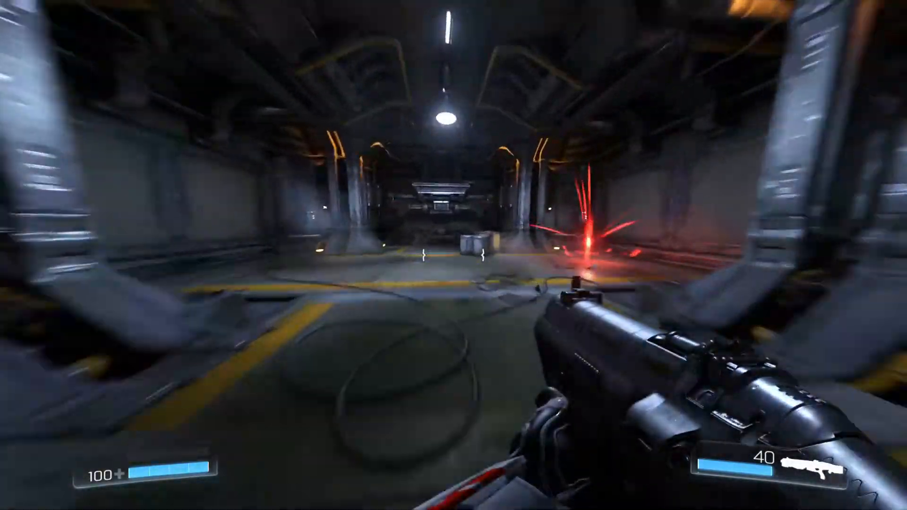
Fire the weapon in the playtest, leave play back to Object Mode, then switch to Firefox's Quake 3 diagram.
left_click(454, 255)
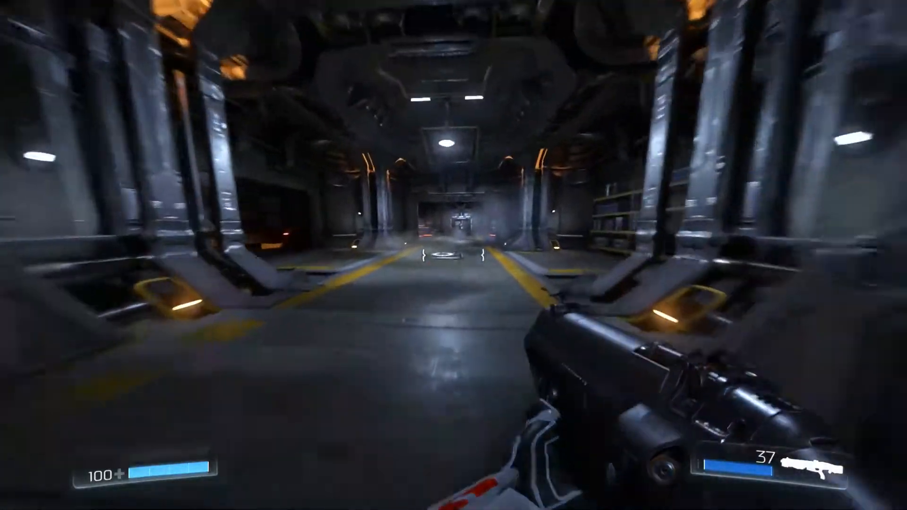
mouse_move(454, 255)
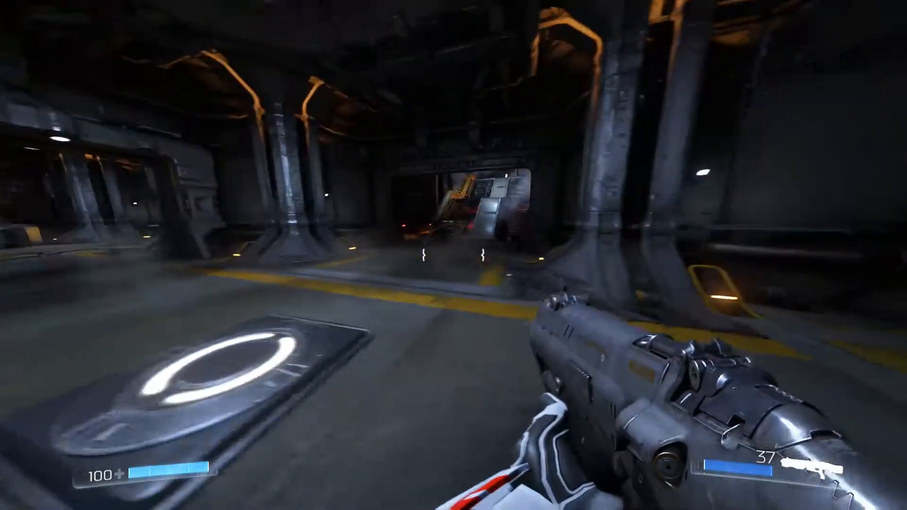
key("Escape")
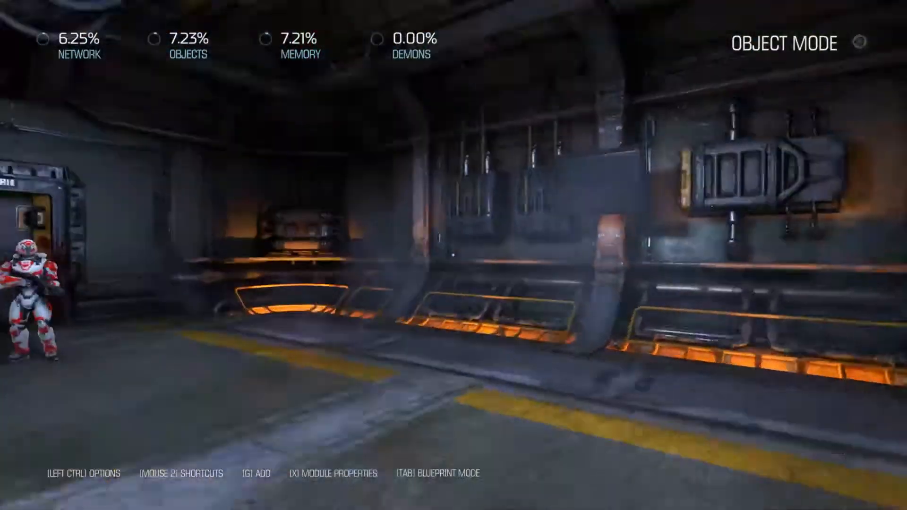
left_click(123, 500)
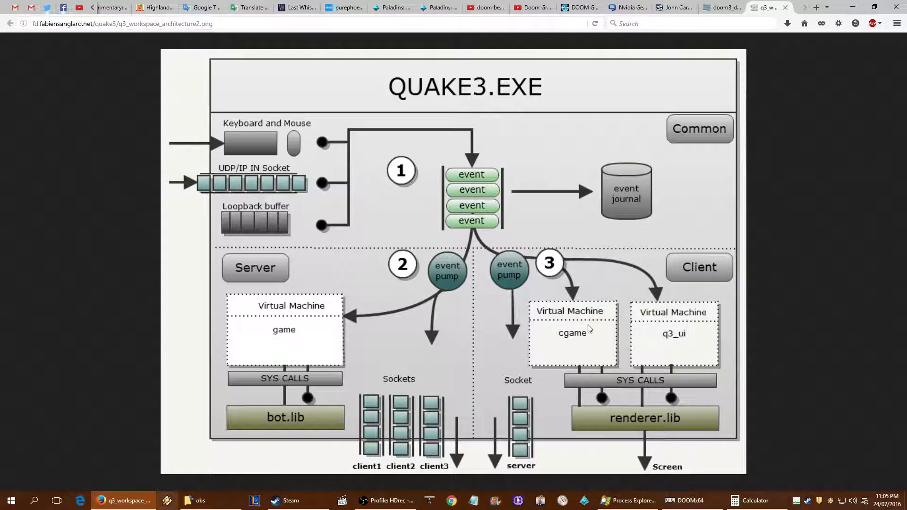
Switch back to the doom3_diagram2 tab showing the Doom 3 engine architecture diagram.
left_click(717, 7)
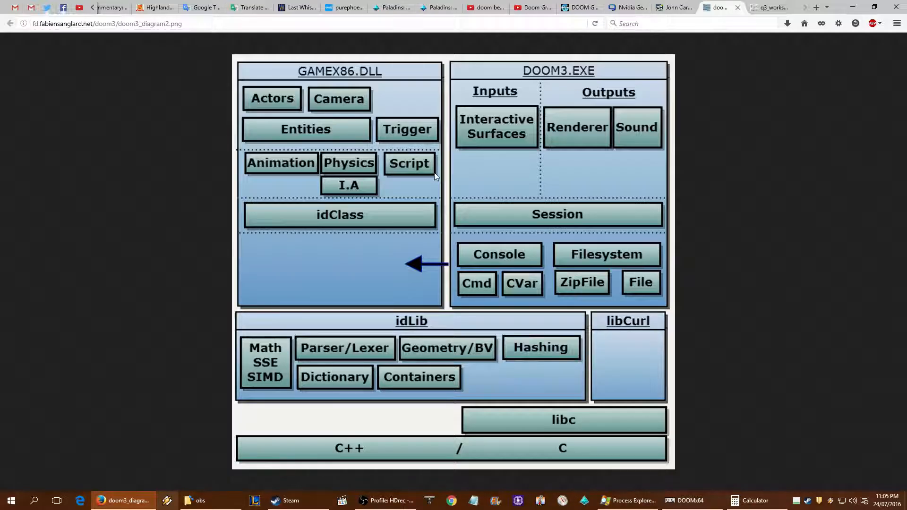
mouse_move(354, 182)
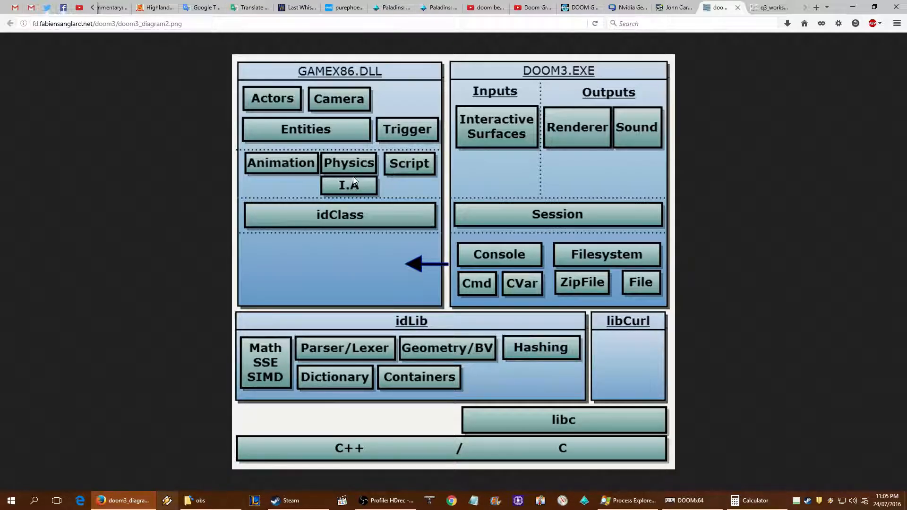
mouse_move(349, 193)
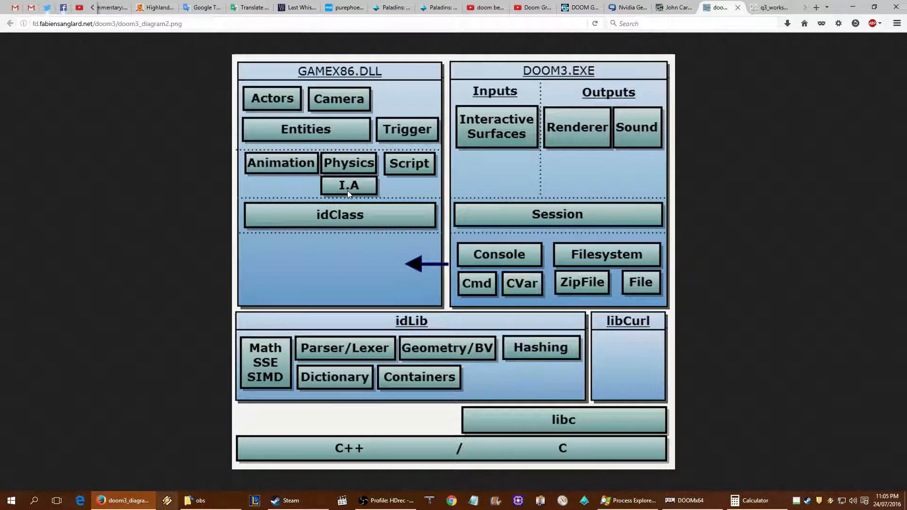
mouse_move(344, 186)
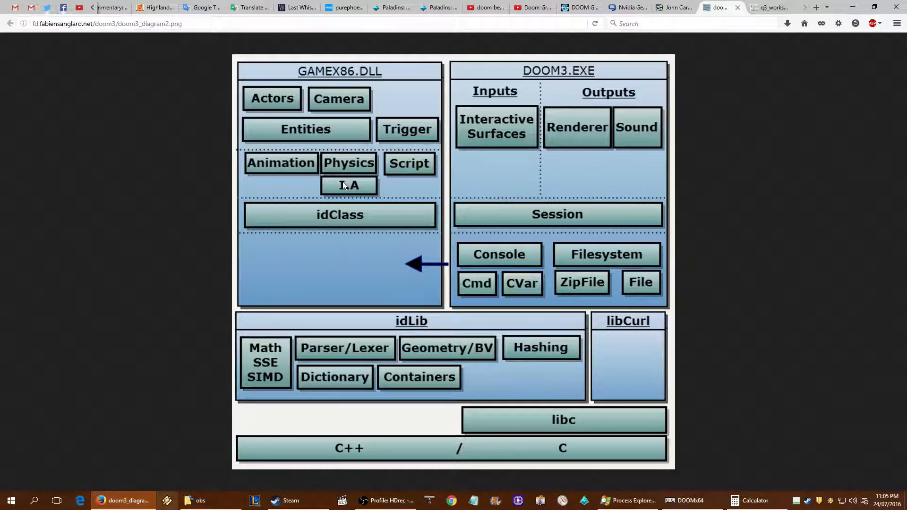
mouse_move(578, 276)
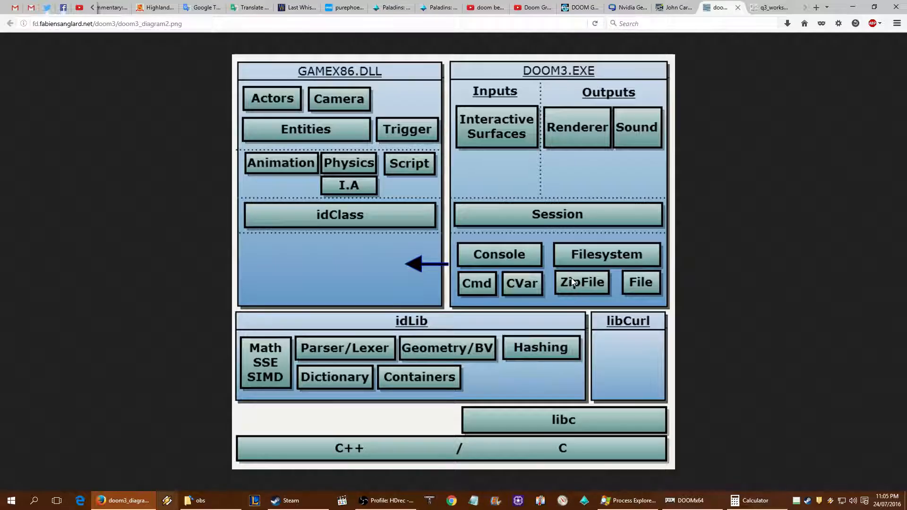
mouse_move(583, 286)
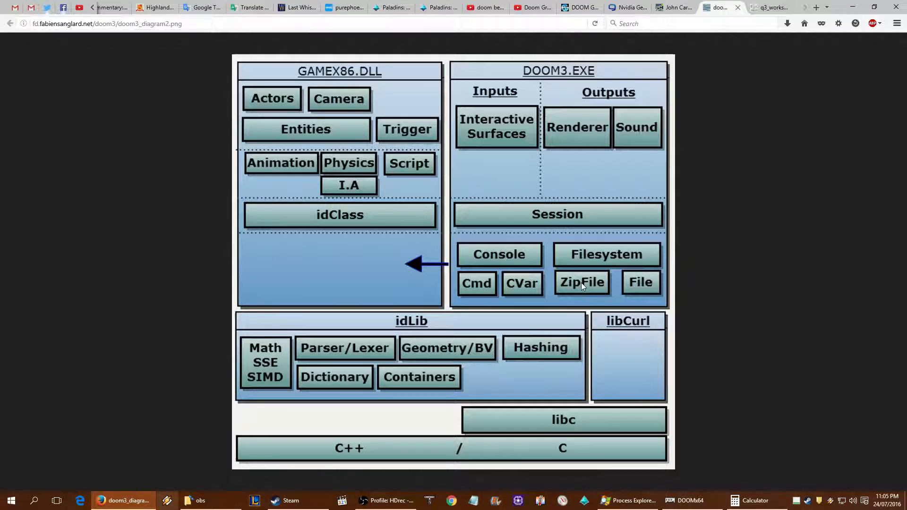
mouse_move(580, 293)
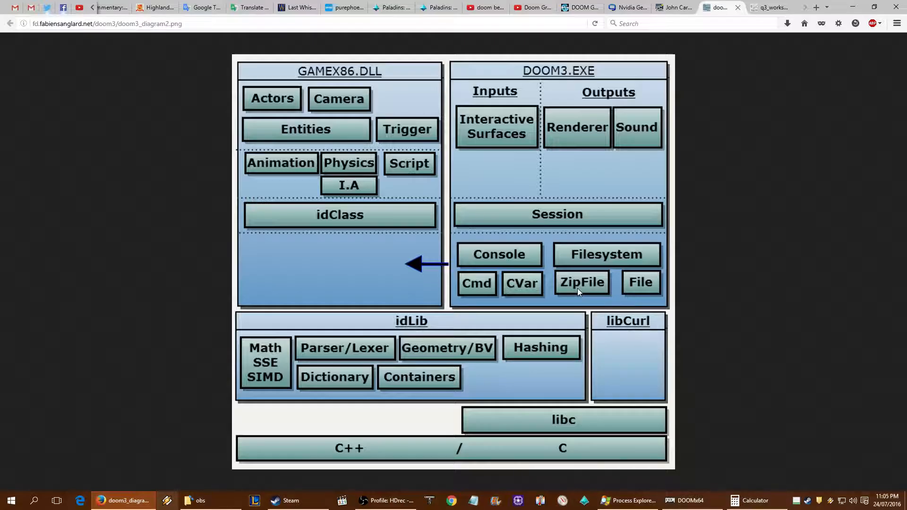
mouse_move(537, 330)
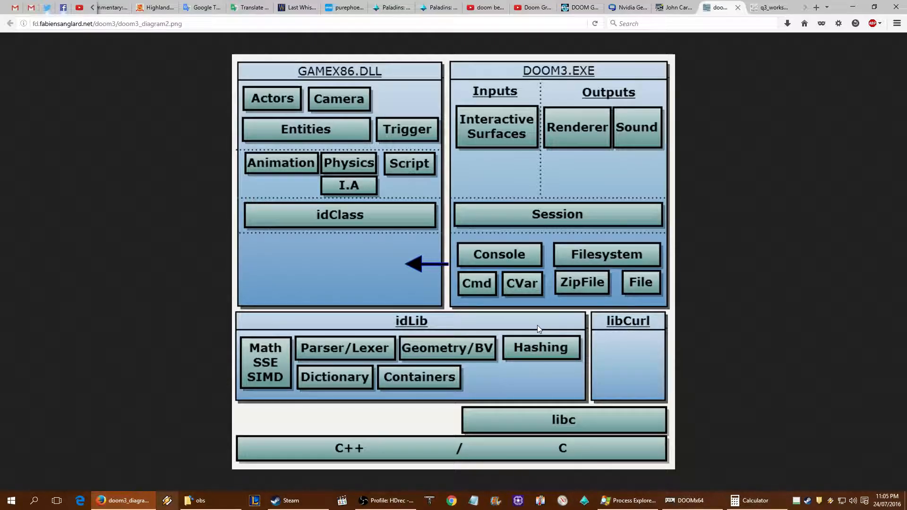